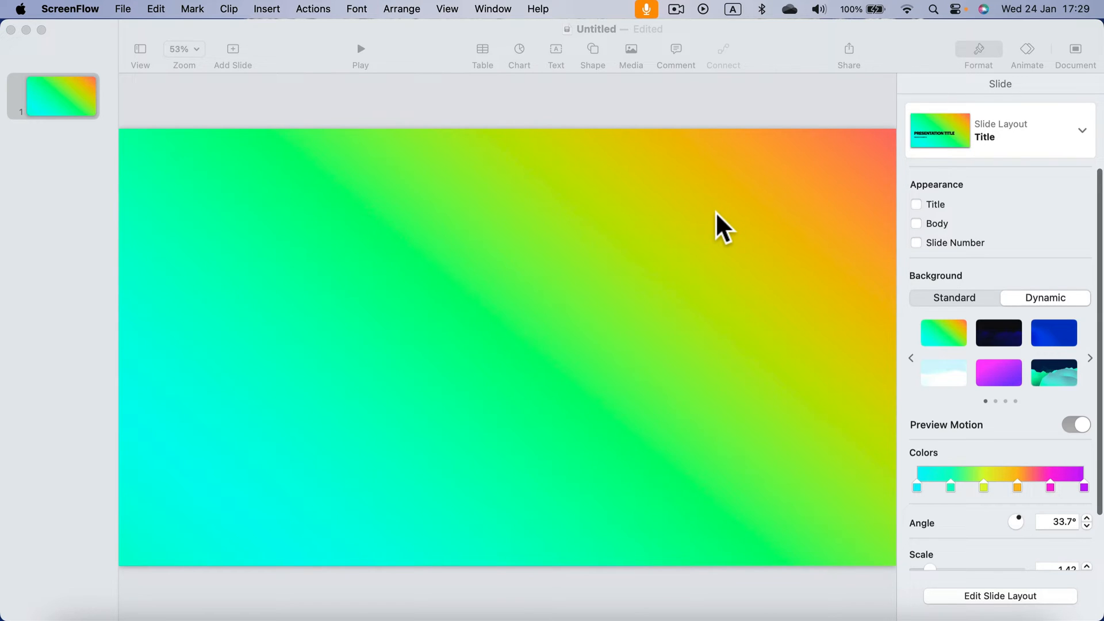
Step: Make Keynote active to show the colourful gradient title slide
click(643, 9)
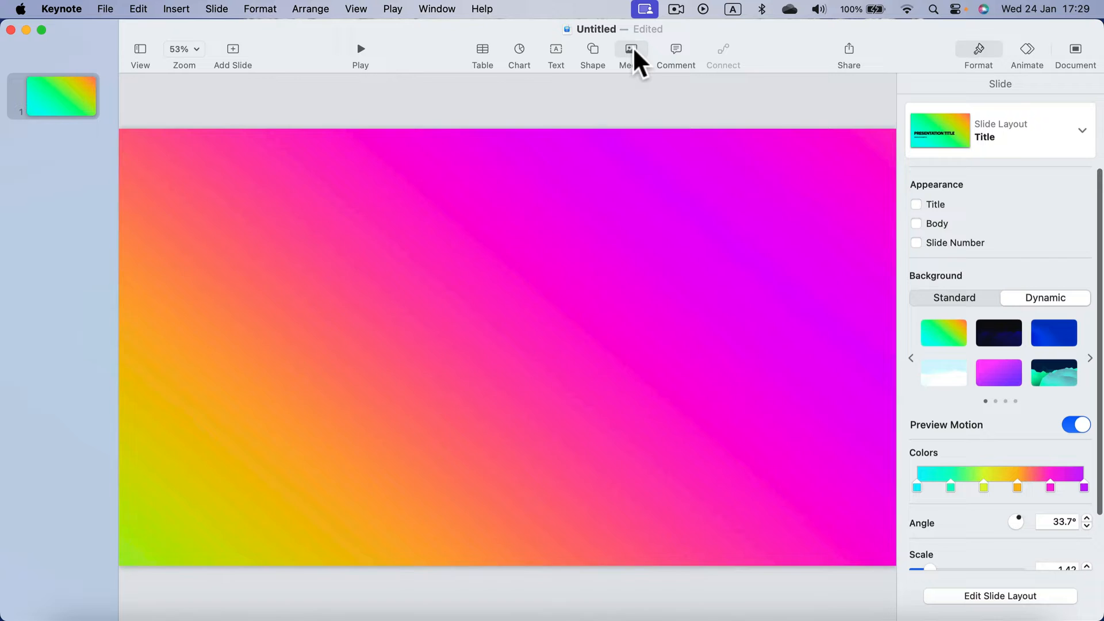
Step: Open the Music library from the Media menu to find So Lit by Max McFerren
click(630, 53)
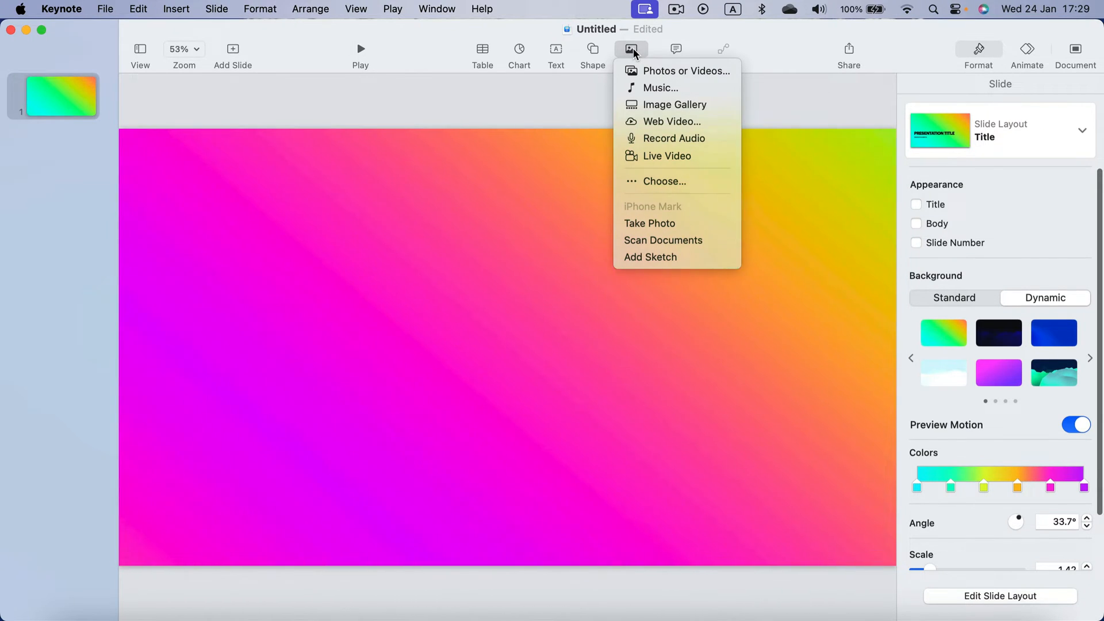
mouse_move(677, 87)
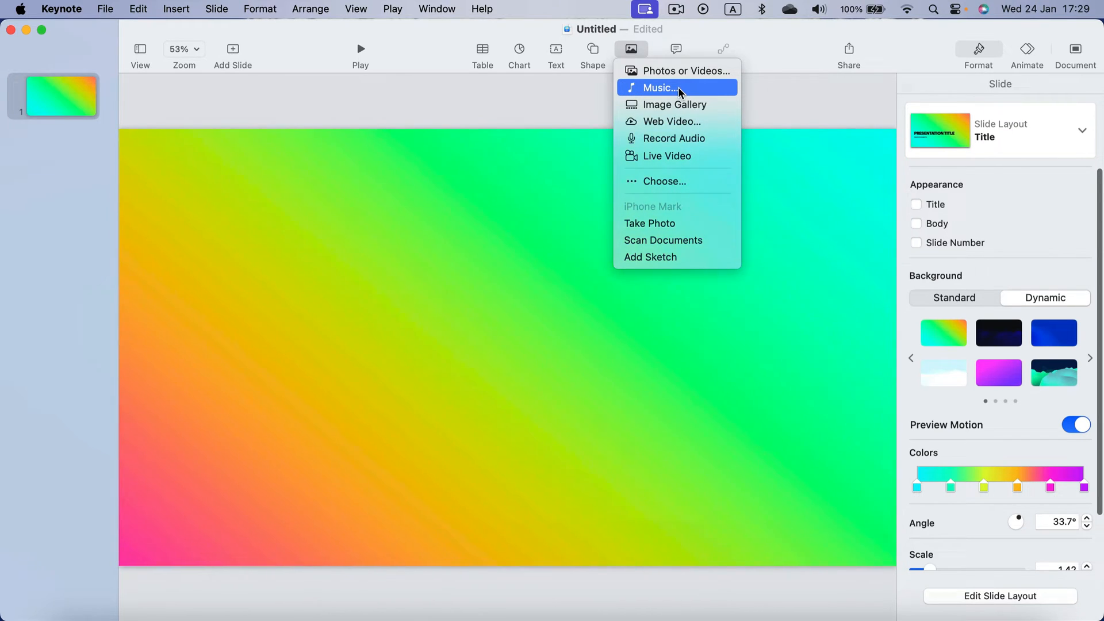
click(661, 88)
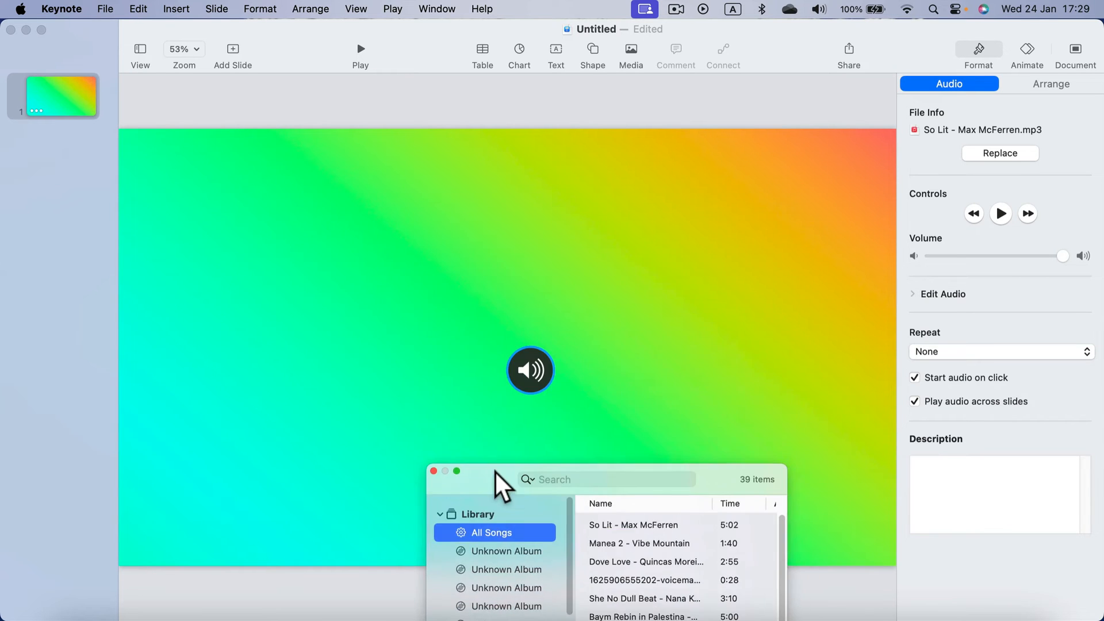
Step: Move the music browser aside and close it, leaving the speaker icon on the slide
drag(504, 480, 285, 207)
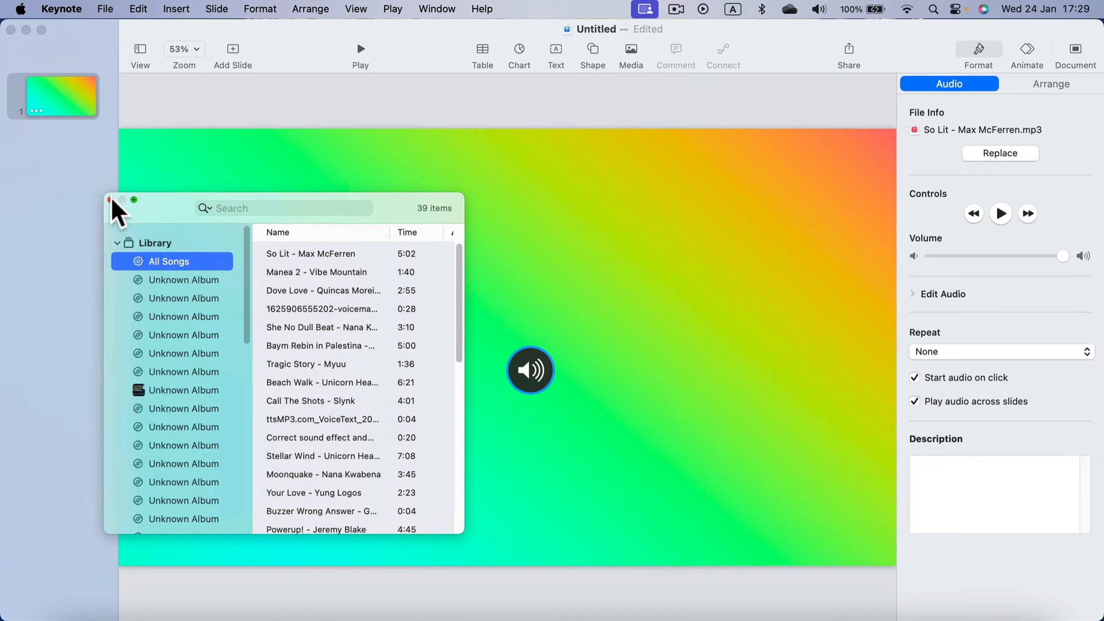
click(108, 199)
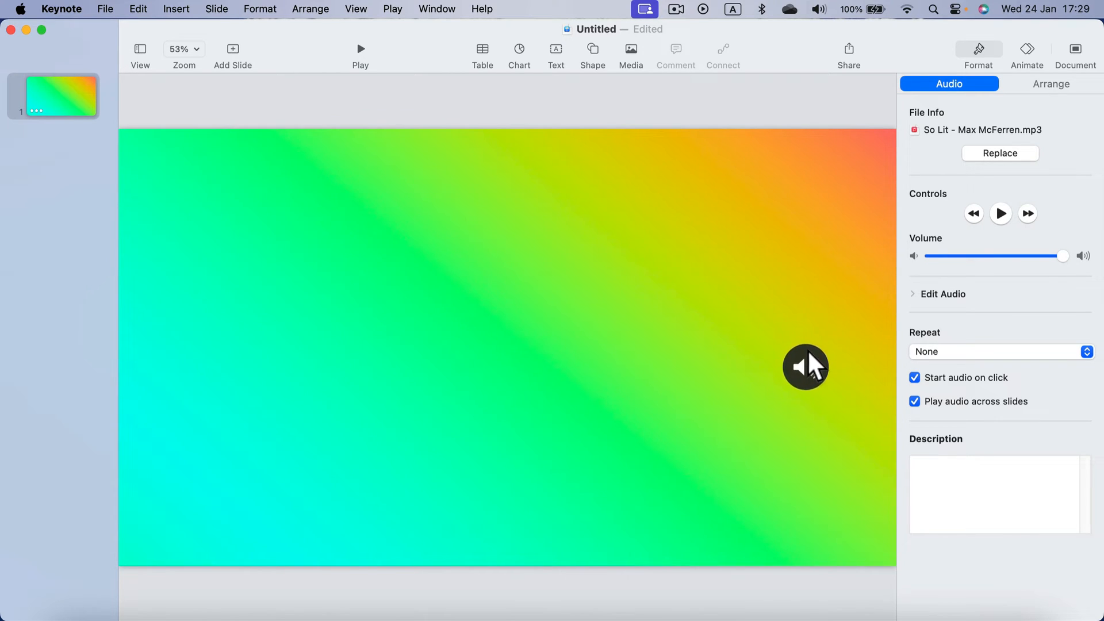
Step: Select the So Lit speaker icon and expand Edit Audio to show its Trim slider
click(805, 367)
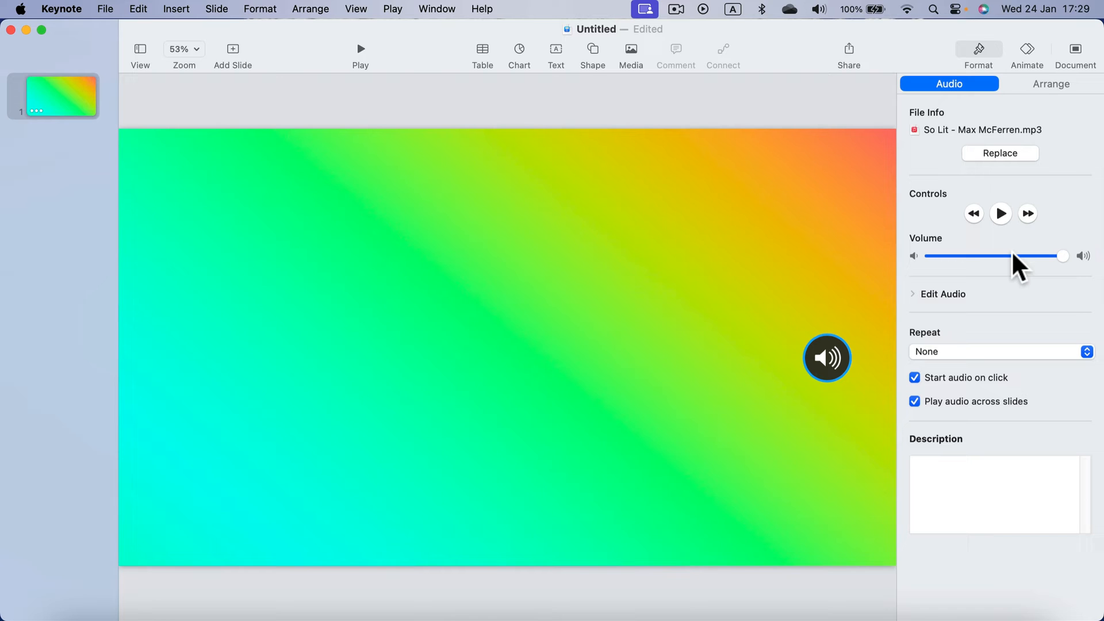
click(913, 294)
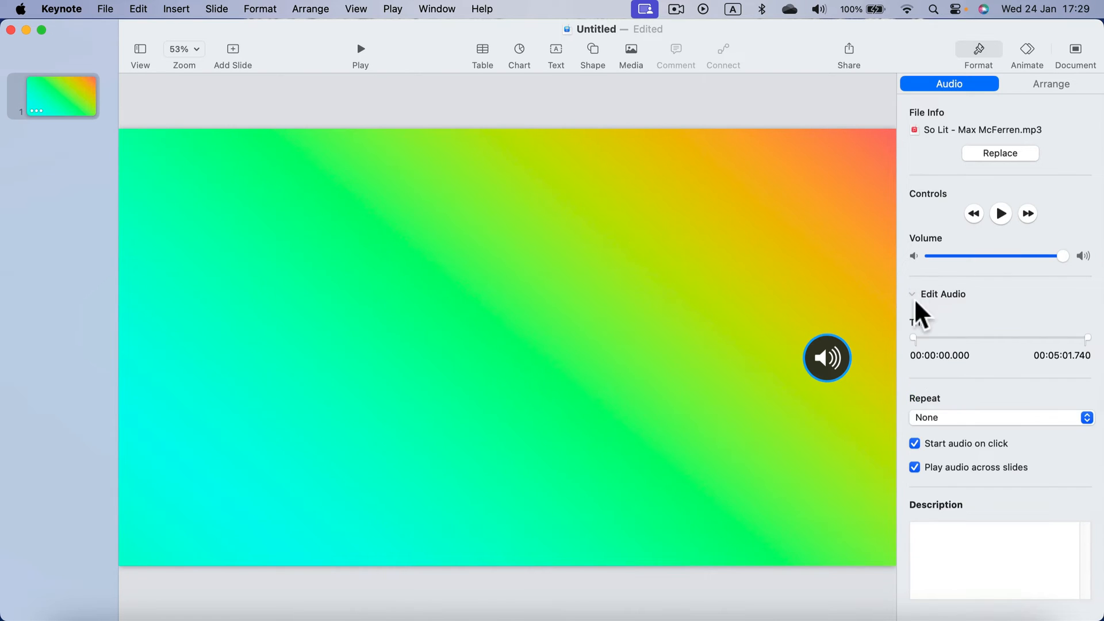
mouse_move(920, 352)
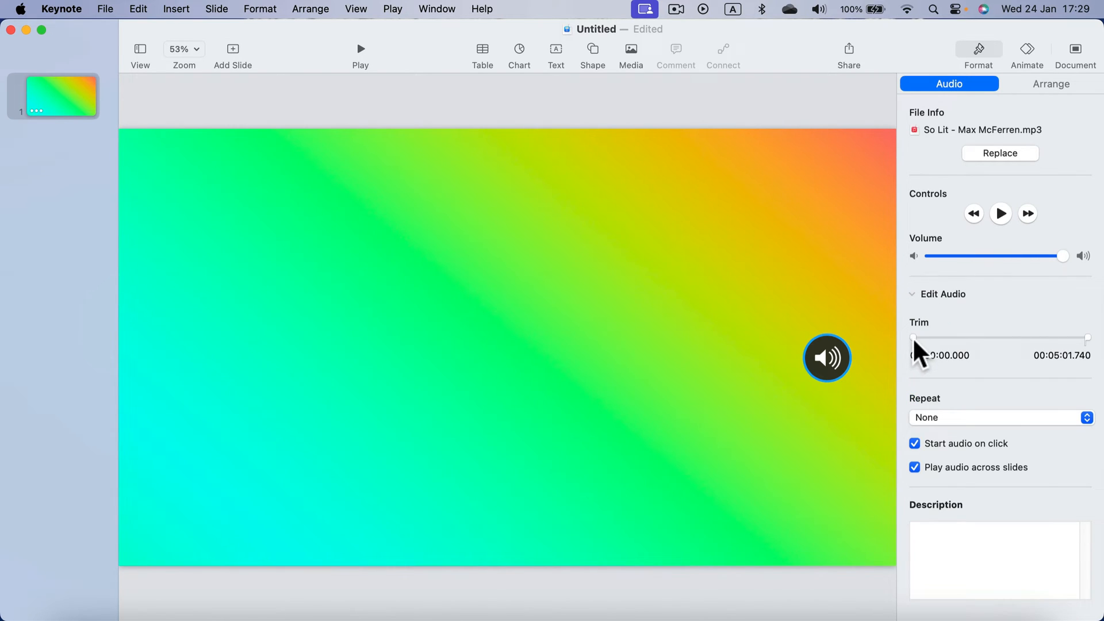
mouse_move(1057, 350)
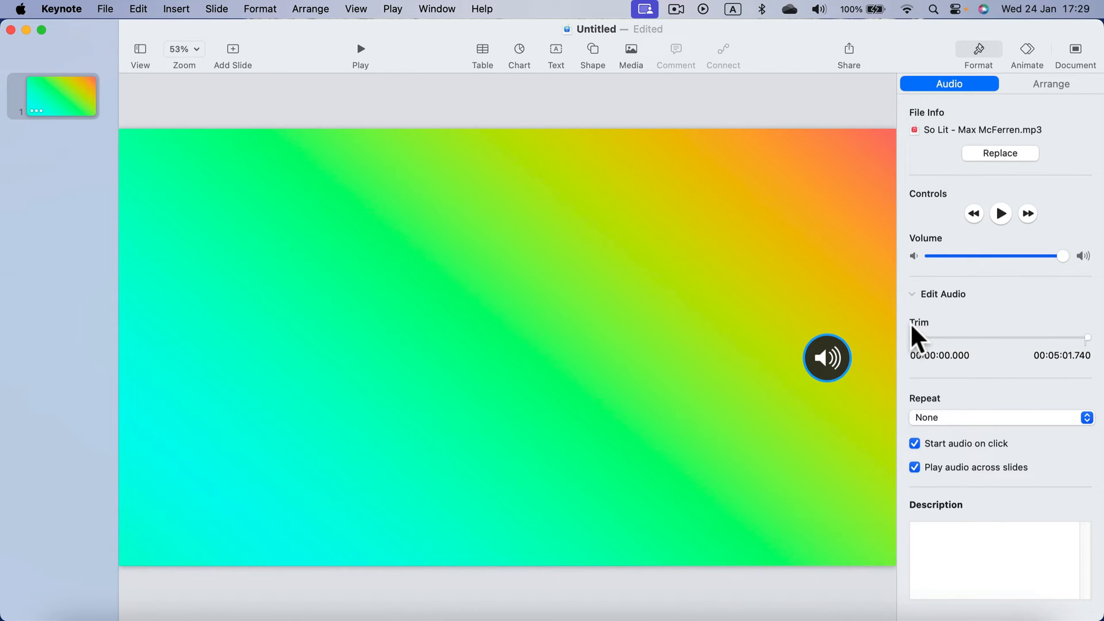
mouse_move(916, 348)
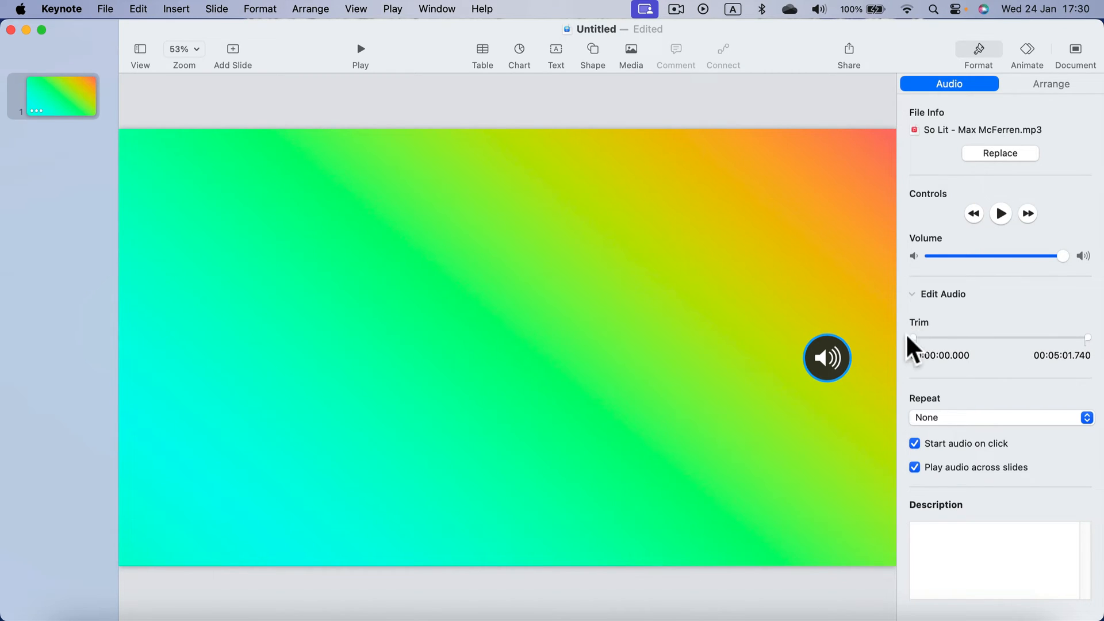
click(999, 417)
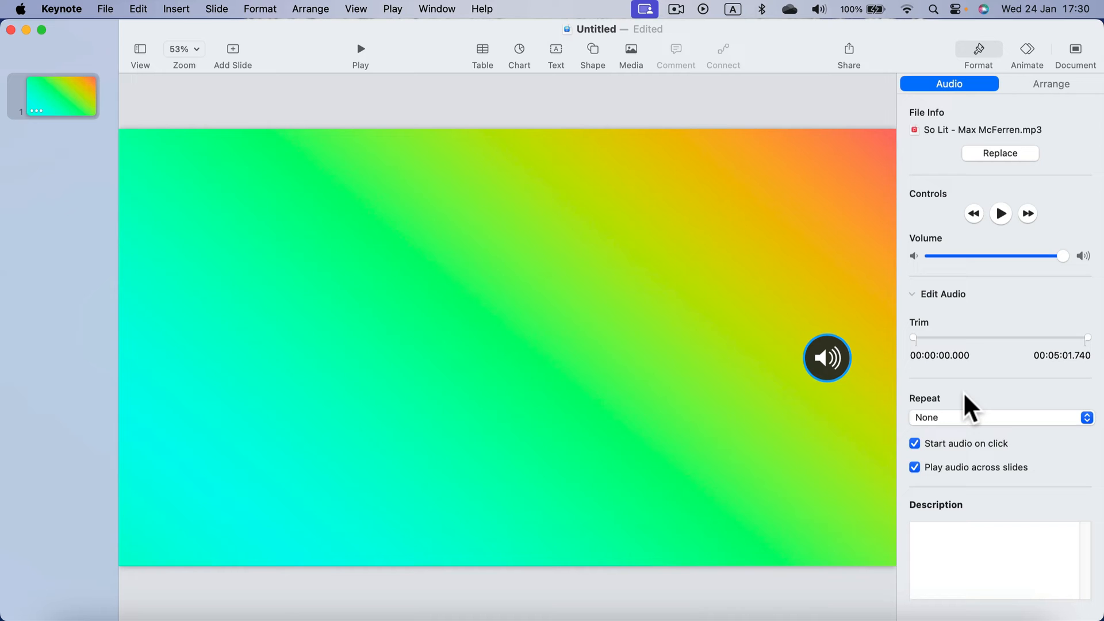
mouse_move(941, 437)
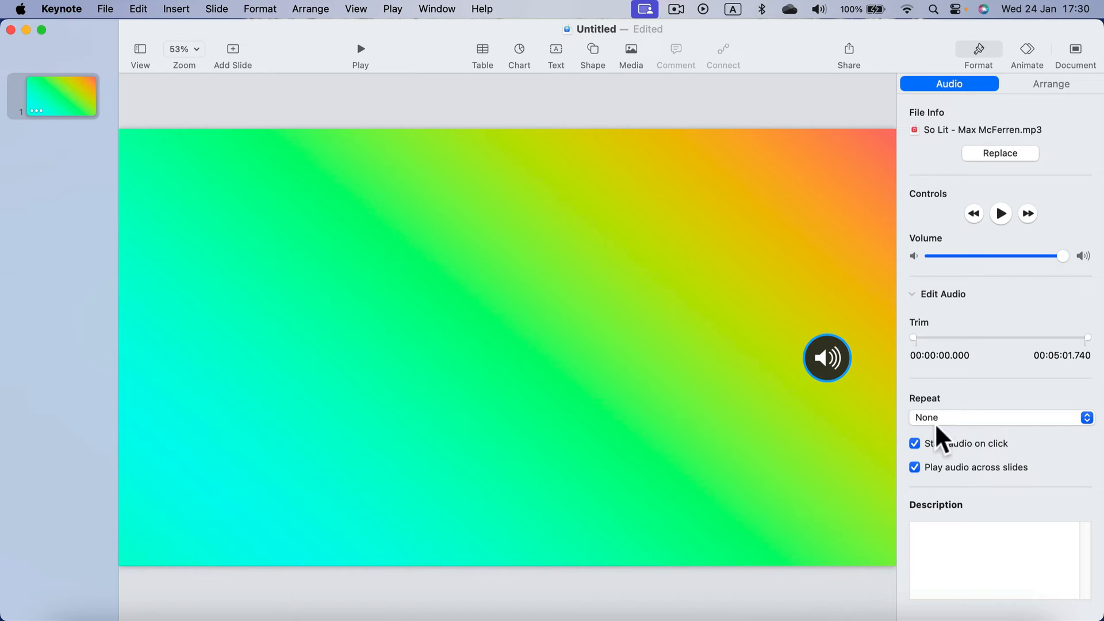
mouse_move(1010, 477)
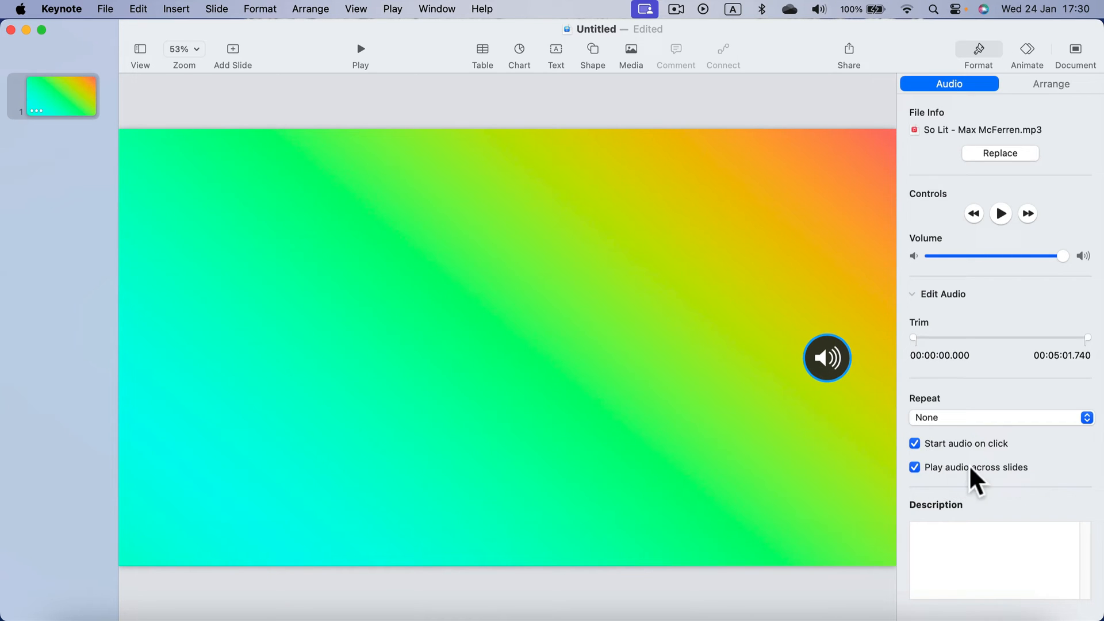
mouse_move(974, 461)
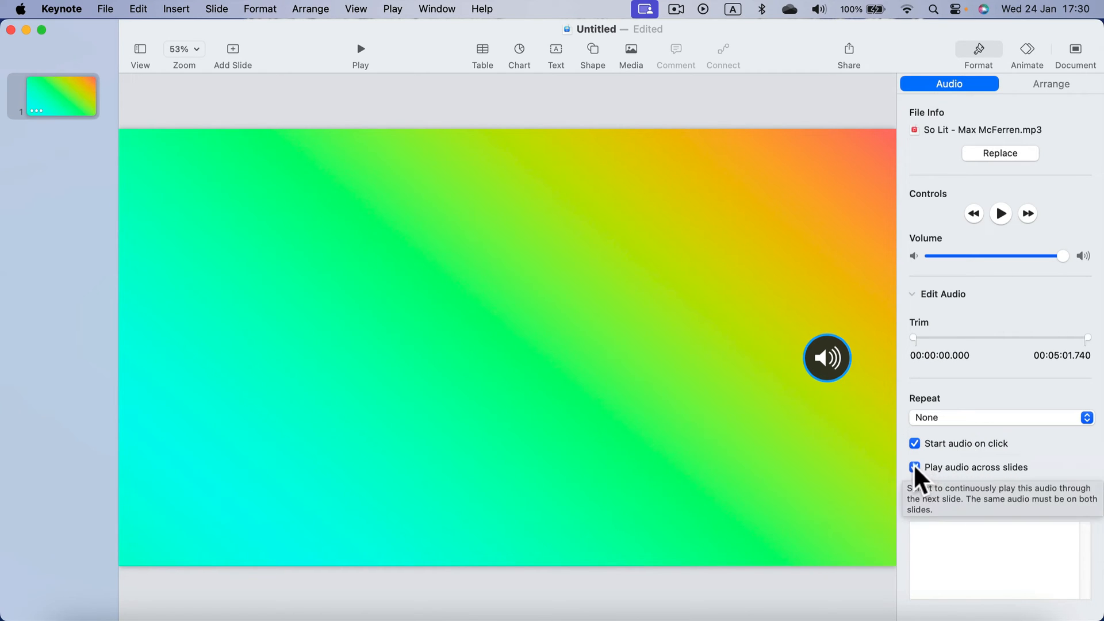
click(915, 467)
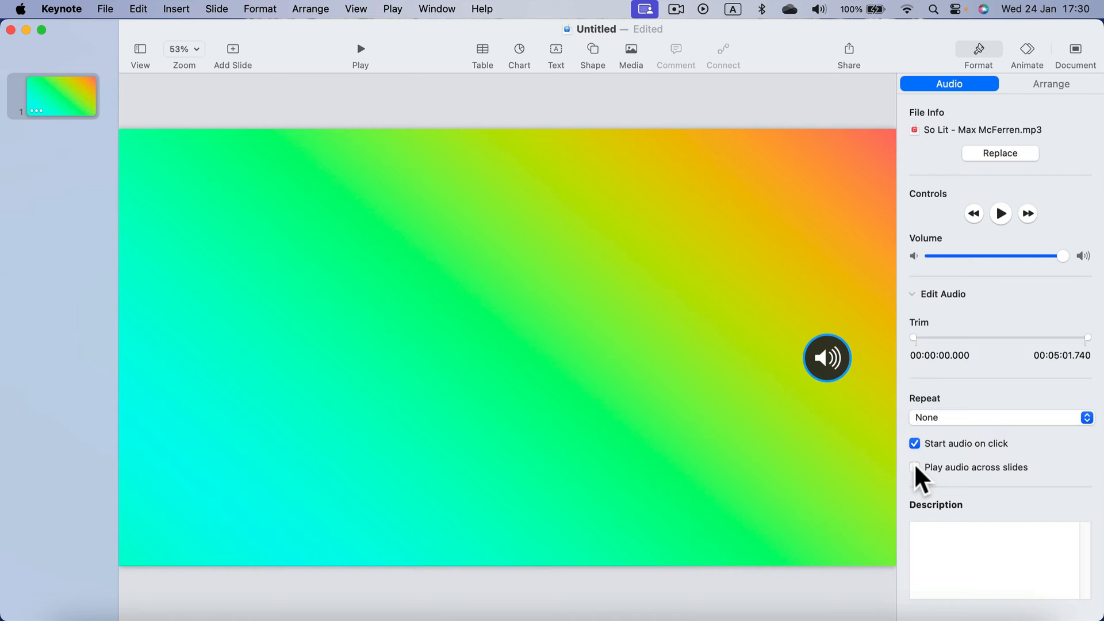
click(915, 467)
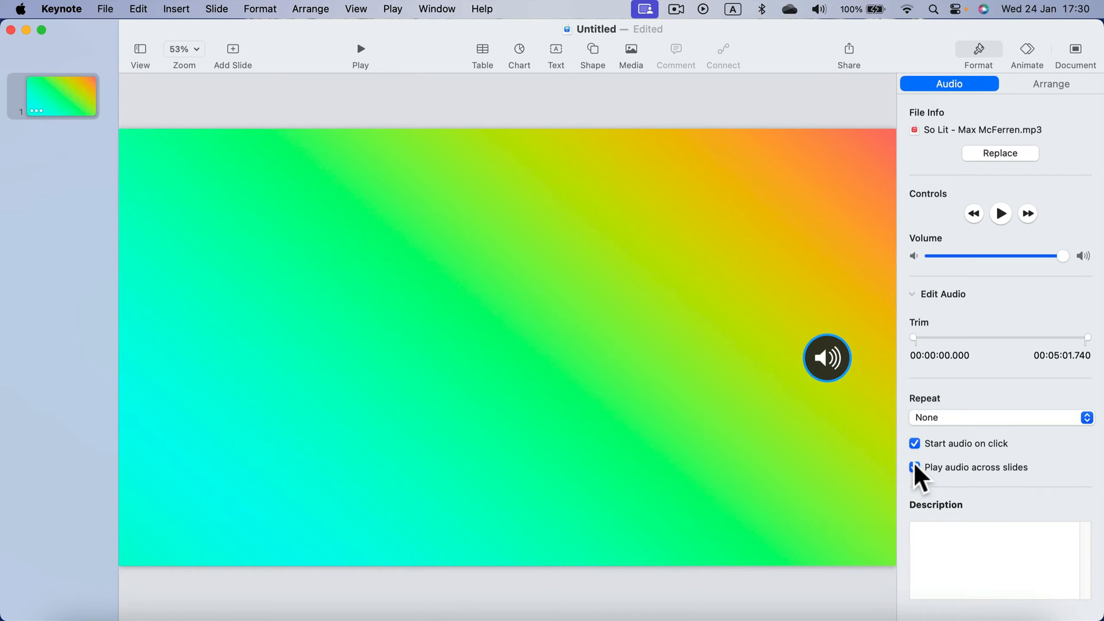
click(915, 467)
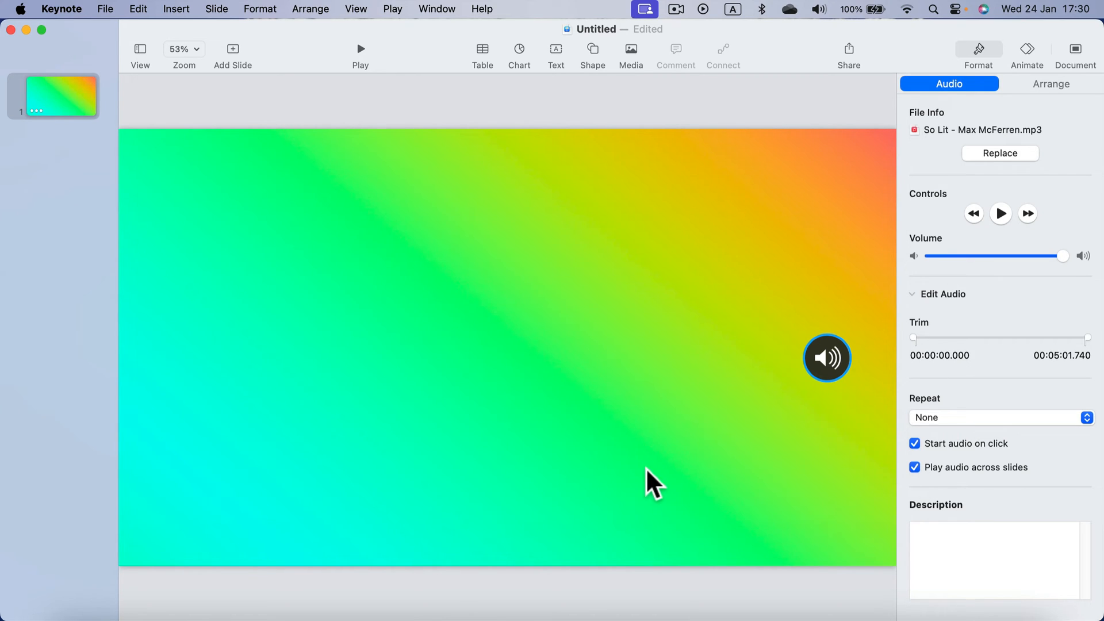
mouse_move(637, 56)
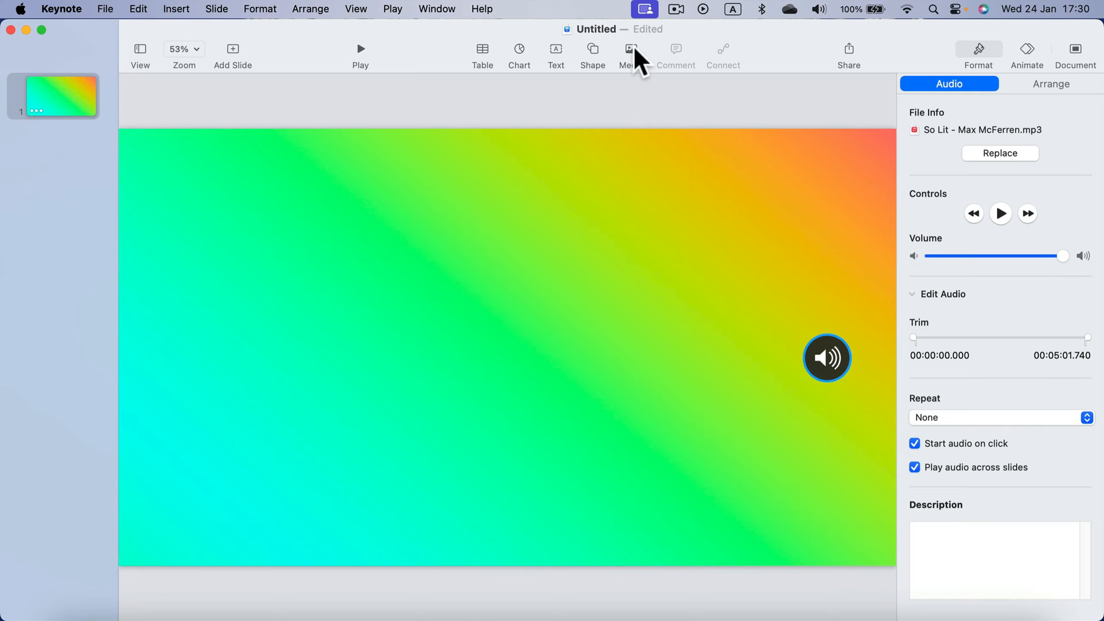
click(632, 53)
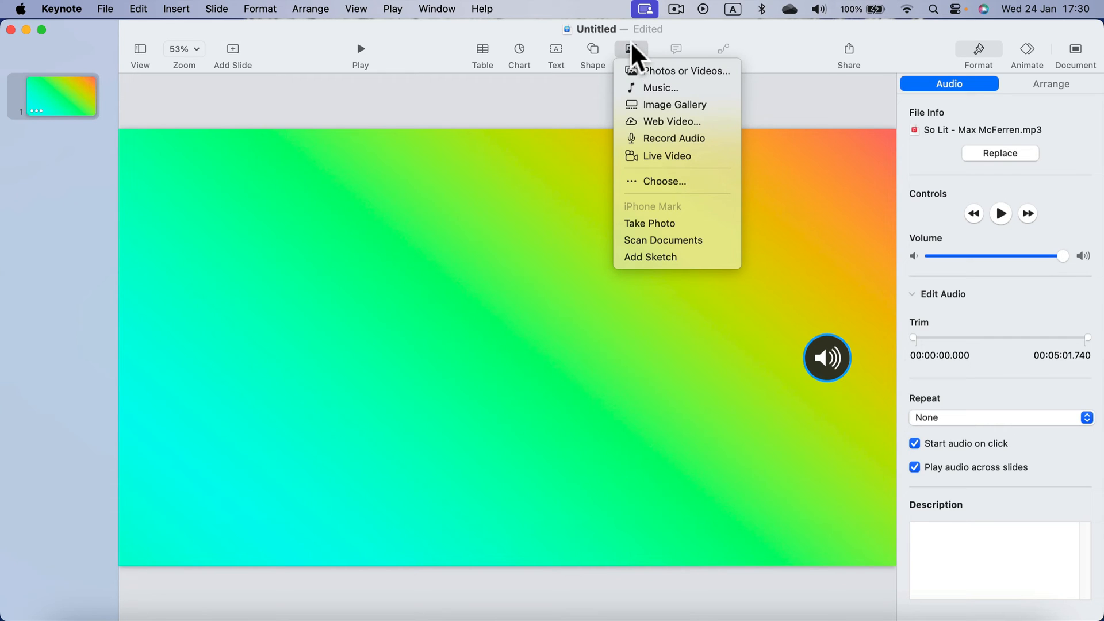
mouse_move(660, 88)
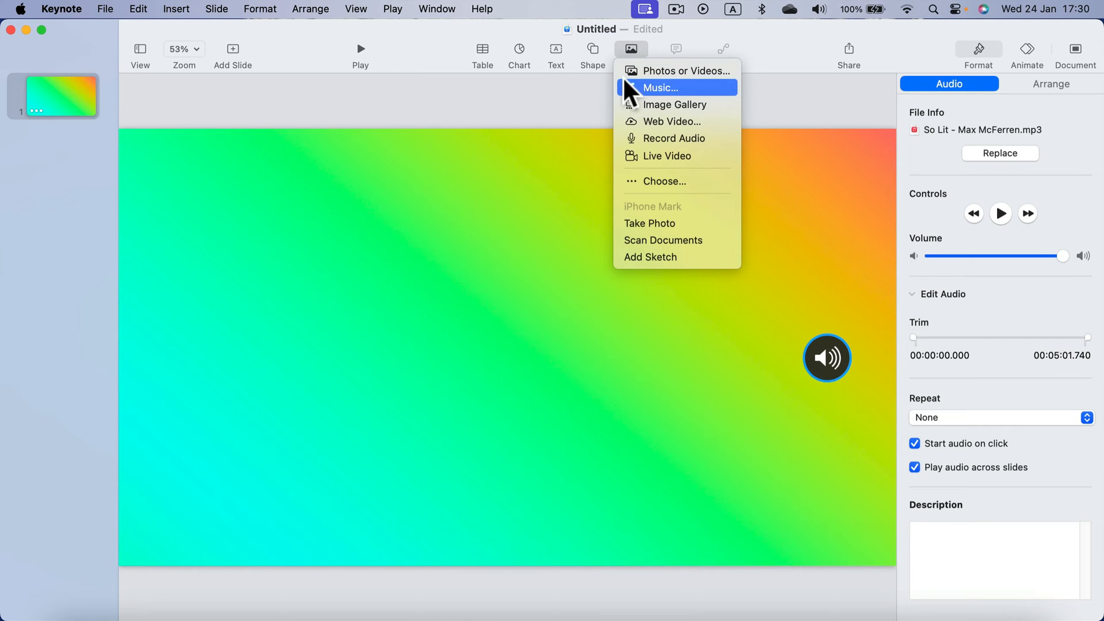
mouse_move(636, 181)
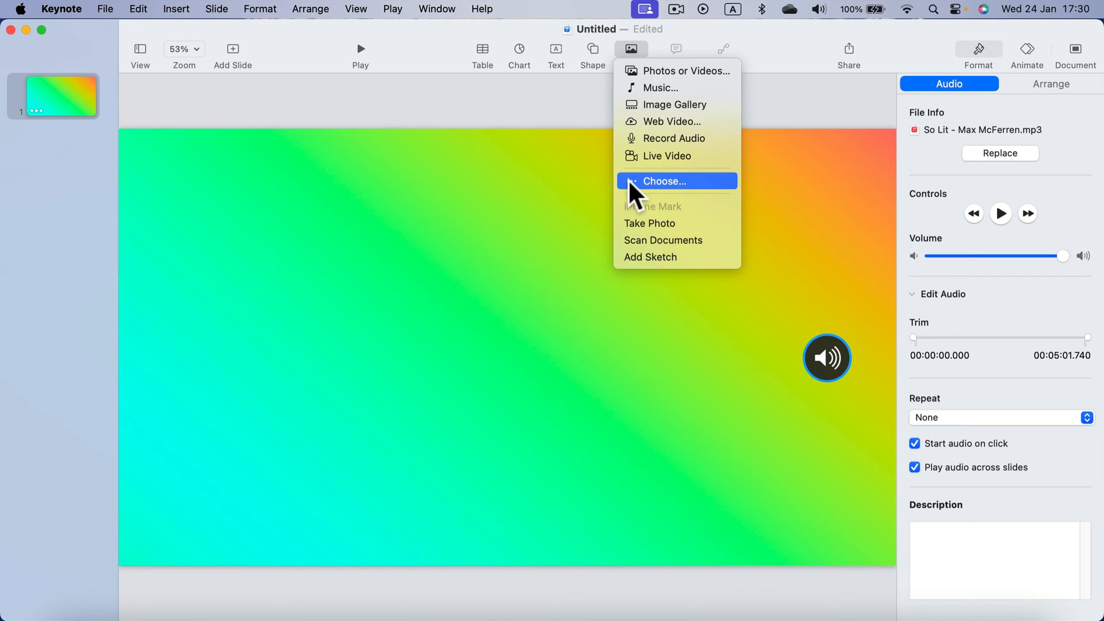
click(663, 181)
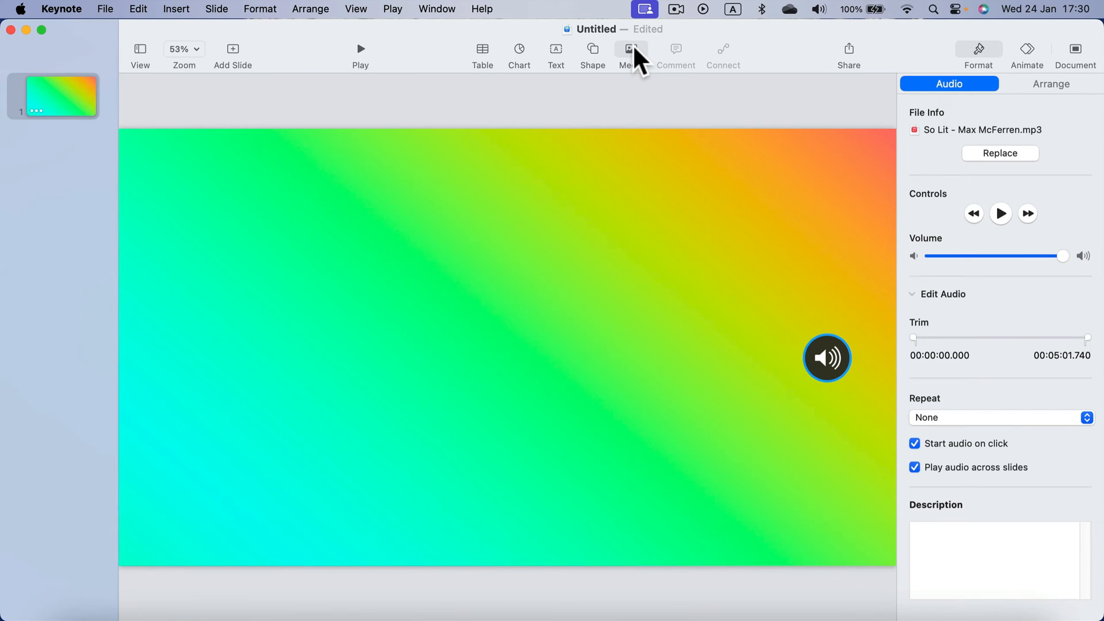
mouse_move(632, 53)
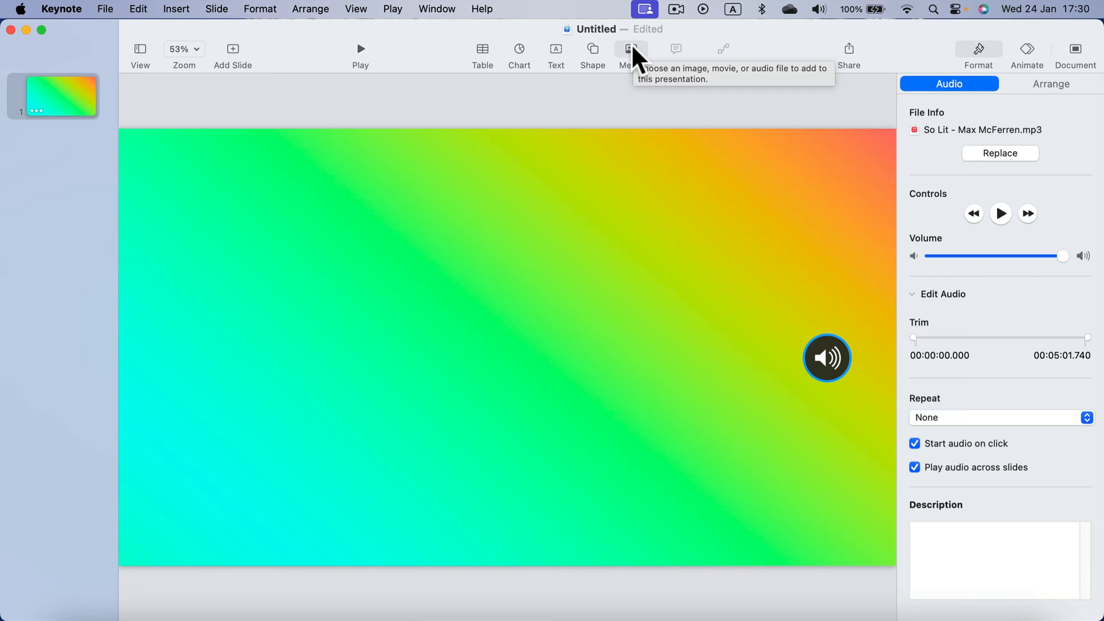
click(629, 52)
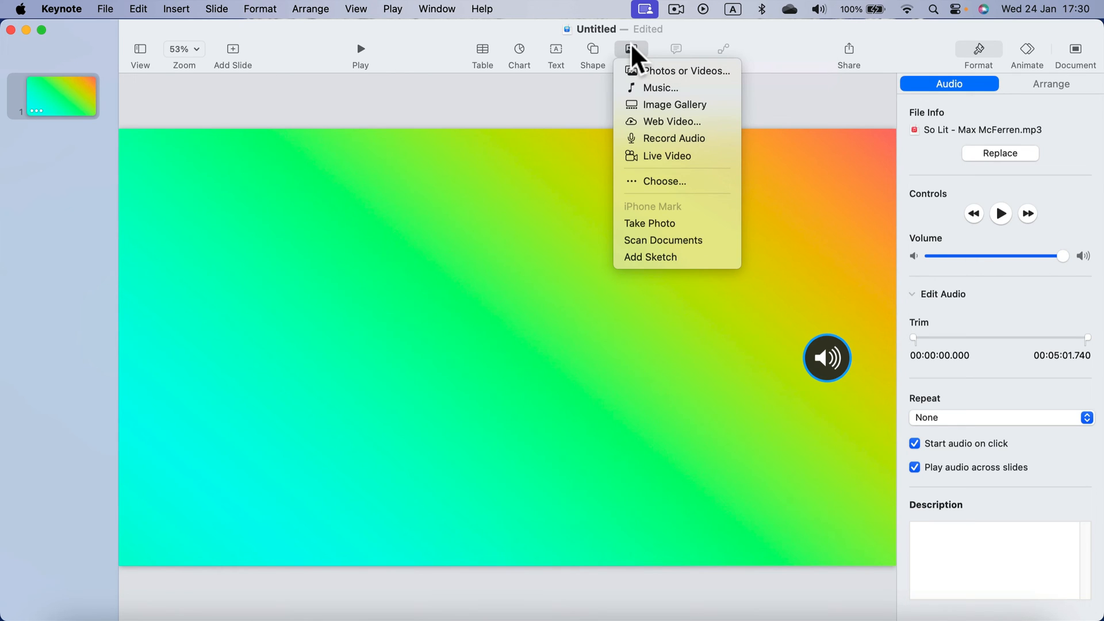
mouse_move(652, 184)
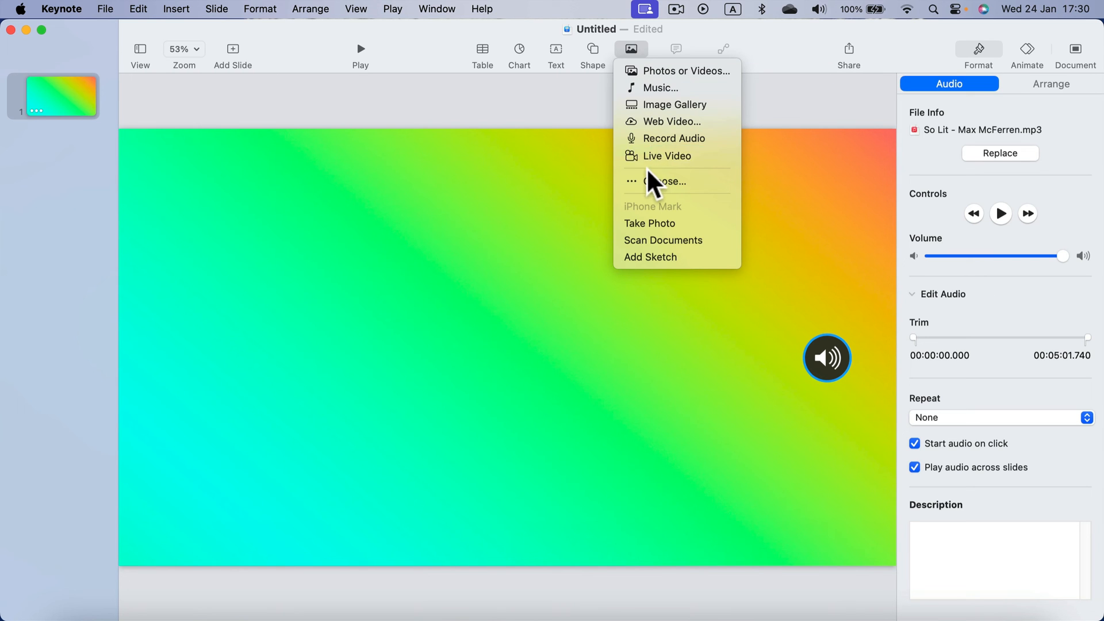
click(665, 138)
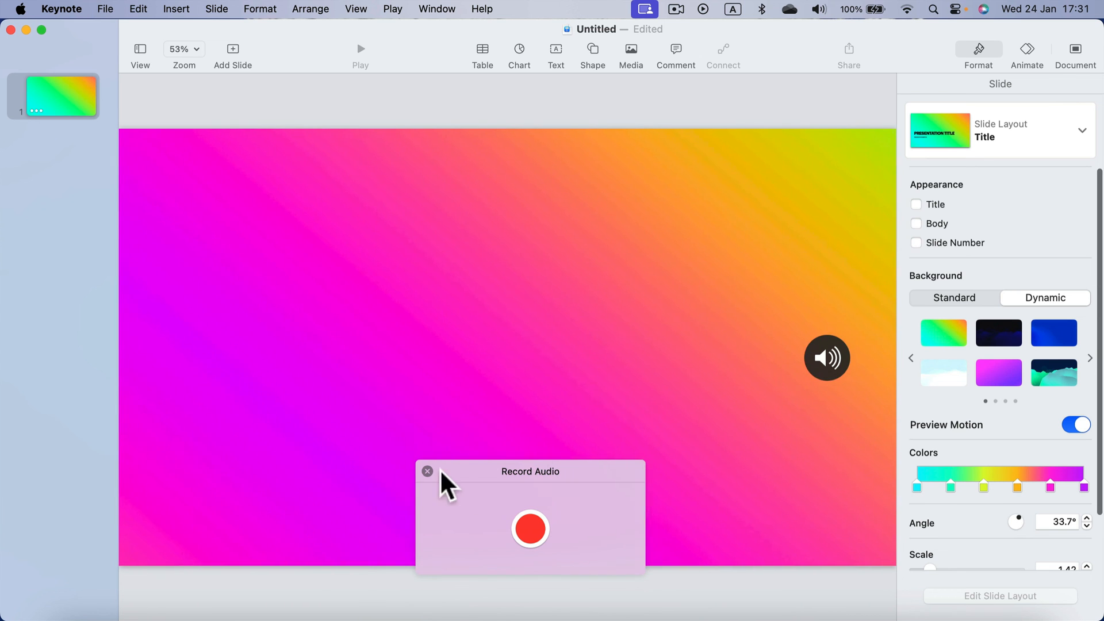
click(428, 471)
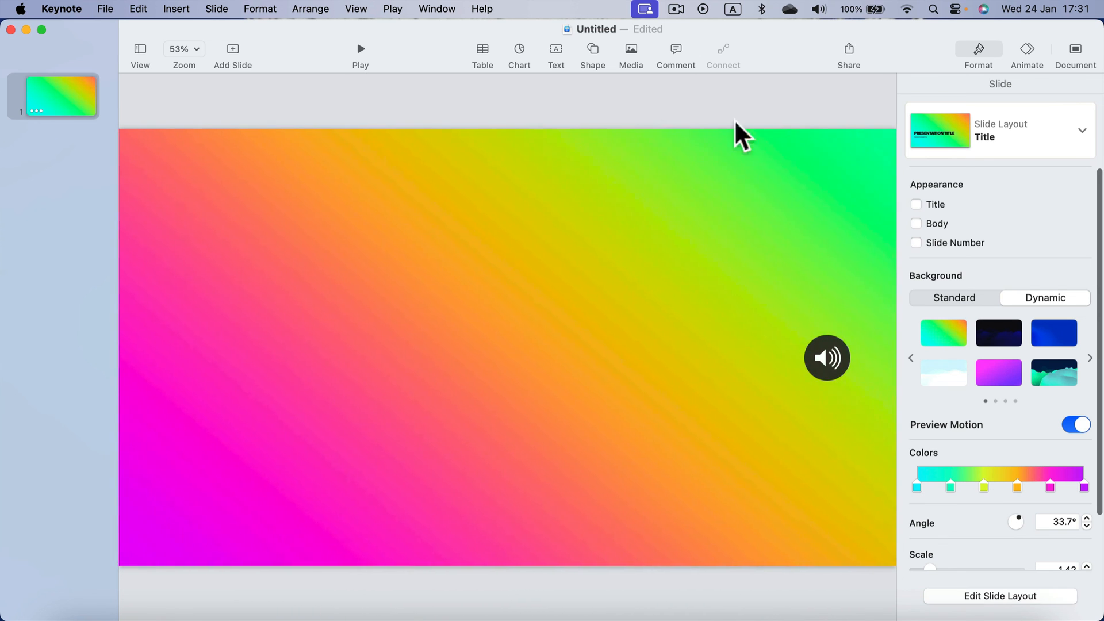